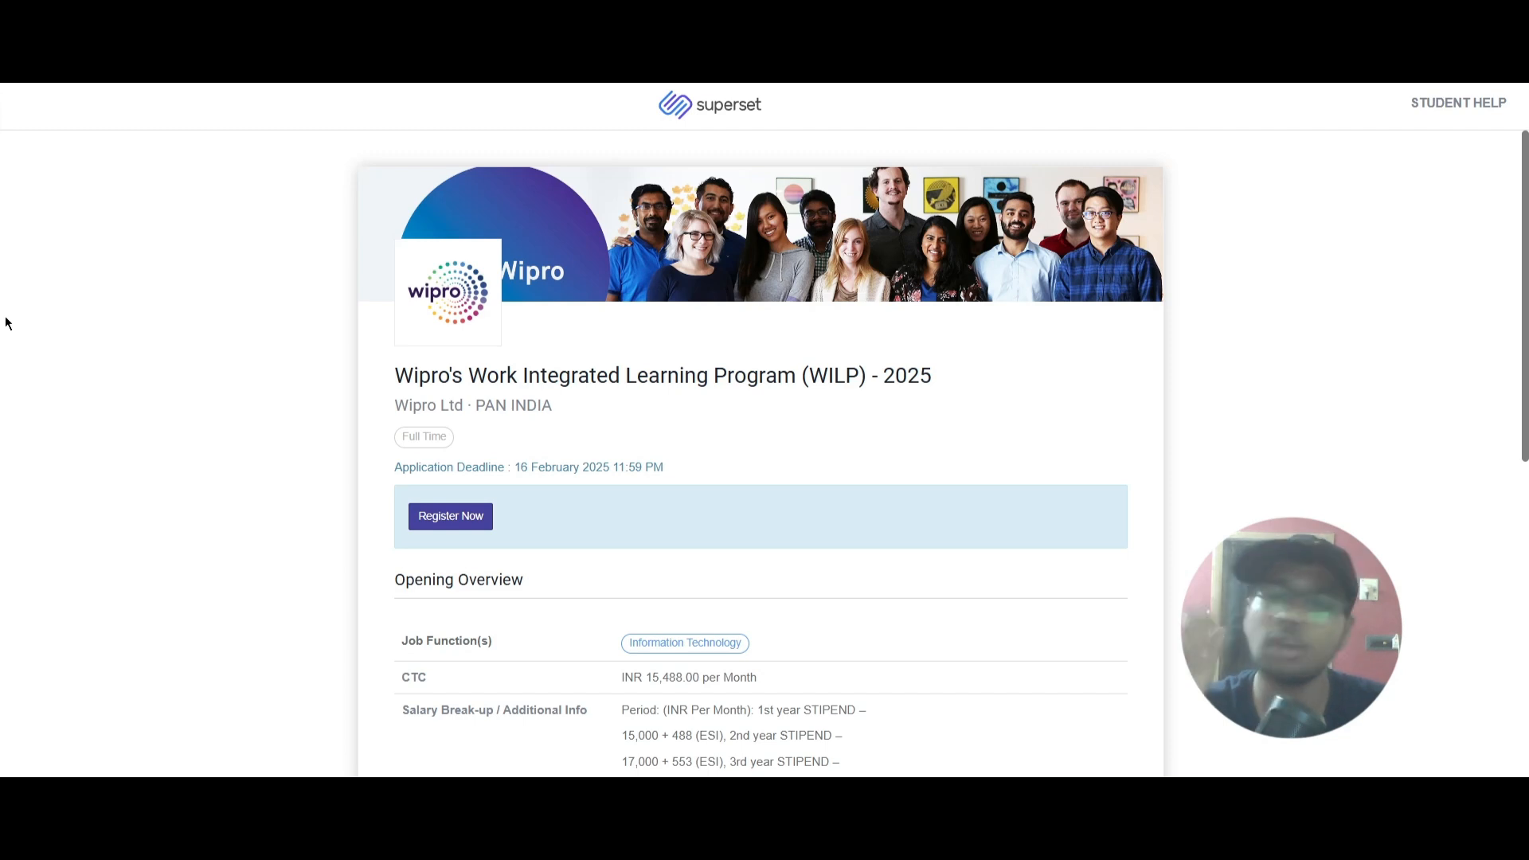
Scroll the Wipro WILP listing to the salary break-up, joining bonus and Job Description.
{"action": "scroll", "scroll_direction": "down", "scroll_amount": 3}
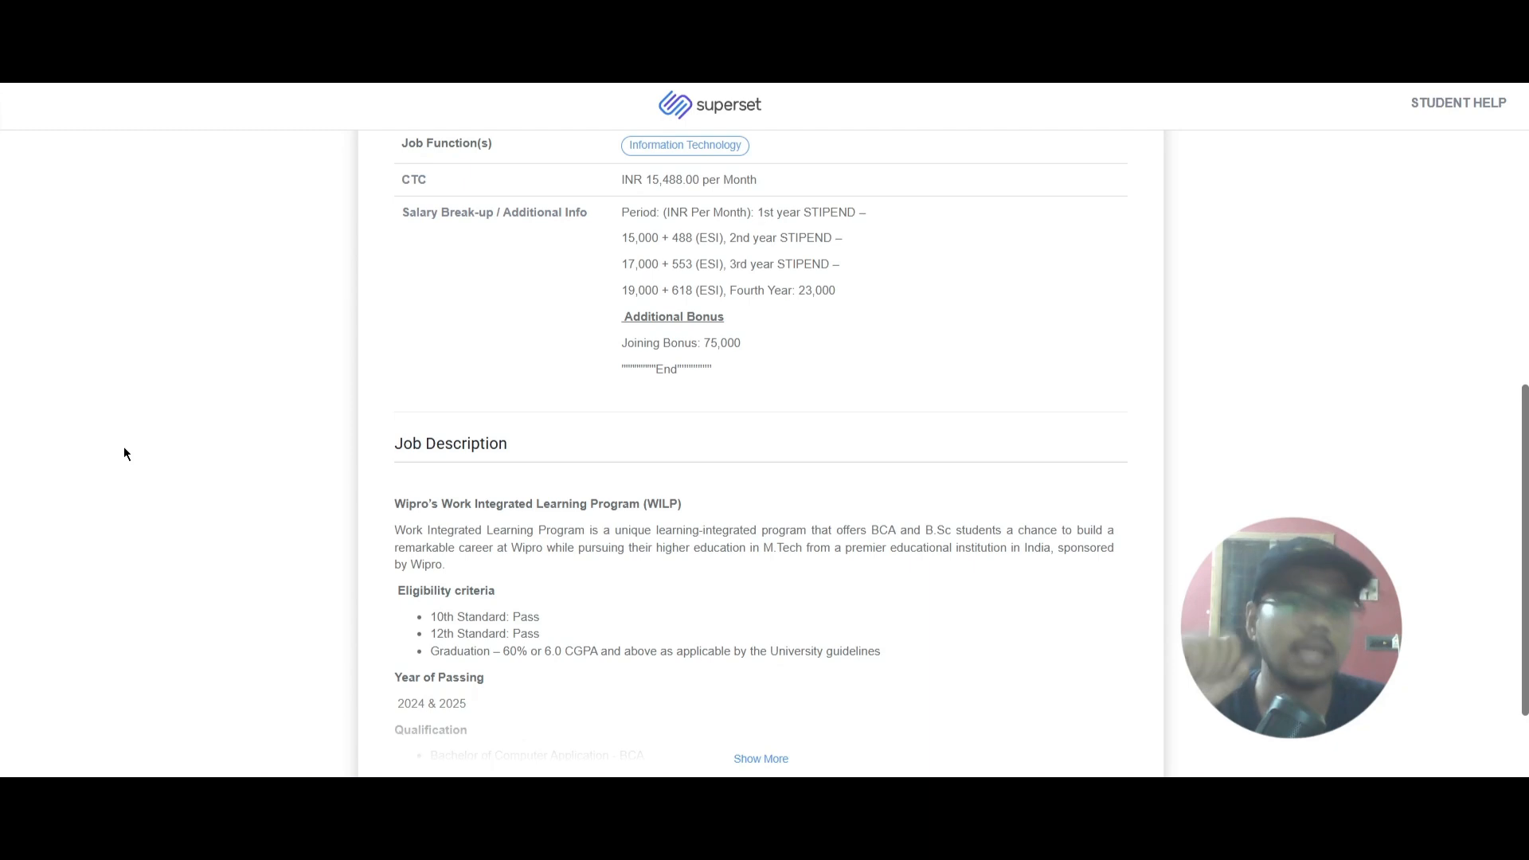
Scroll through Eligibility criteria, Qualification and Other Criteria to the Round 1 online assessment.
{"action": "scroll", "scroll_direction": "down", "scroll_amount": 3}
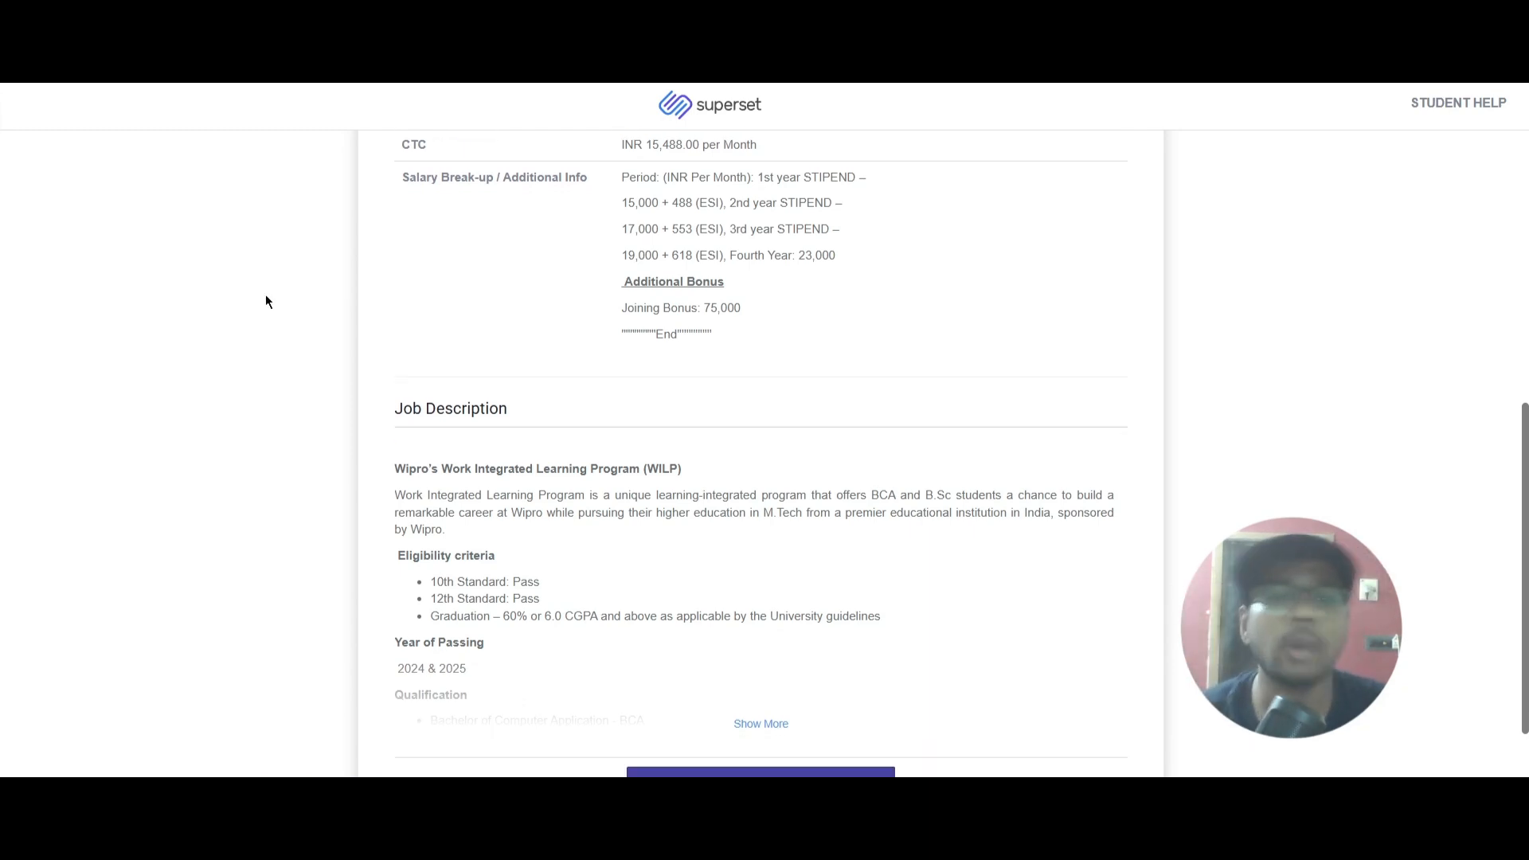
{"action": "scroll", "scroll_direction": "down", "scroll_amount": 3}
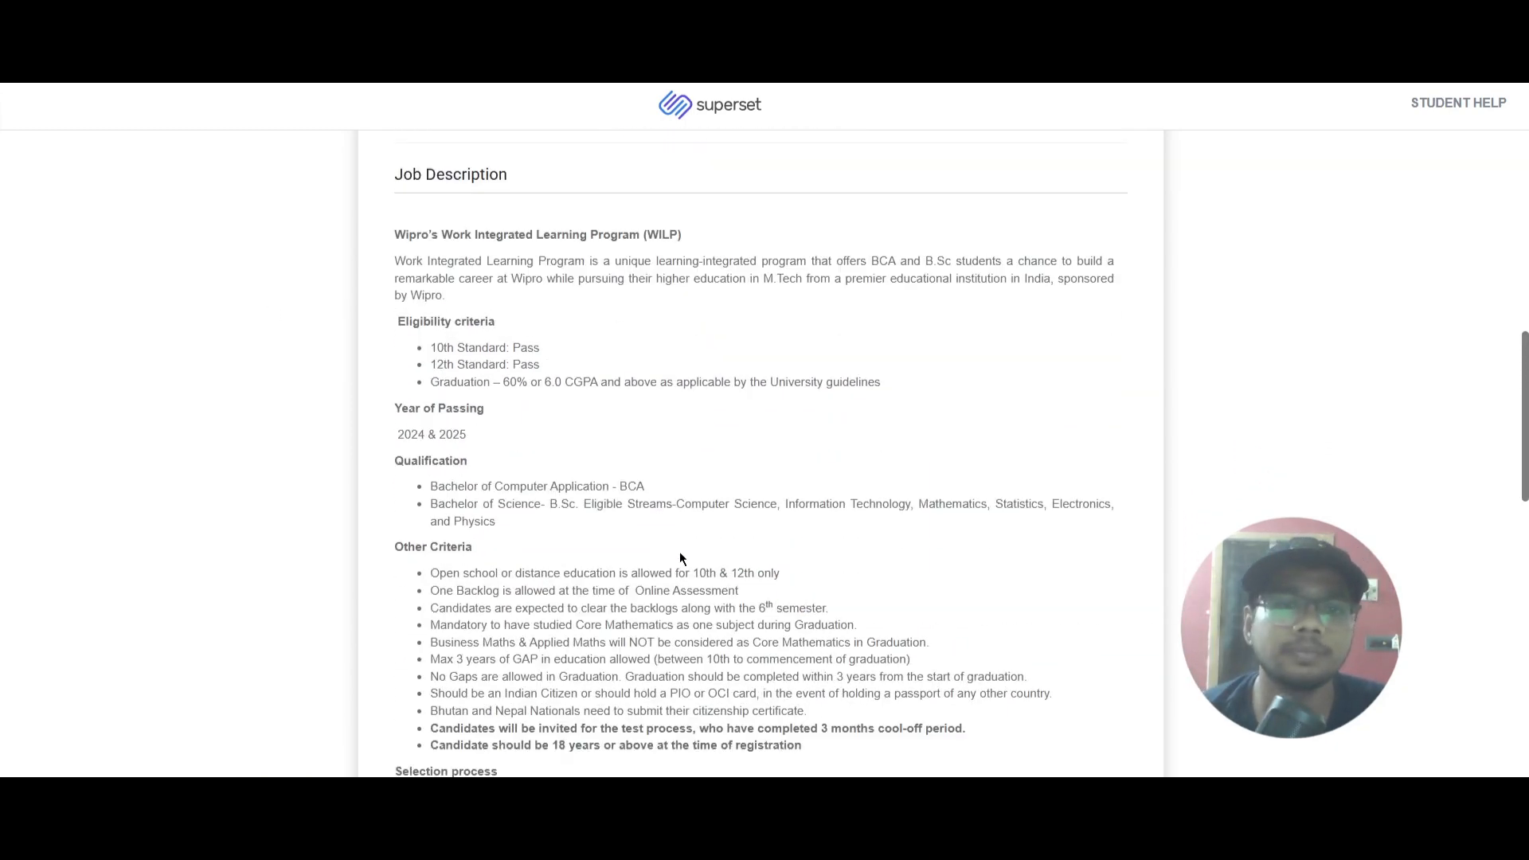
{"action": "scroll", "scroll_direction": "down", "scroll_amount": 3}
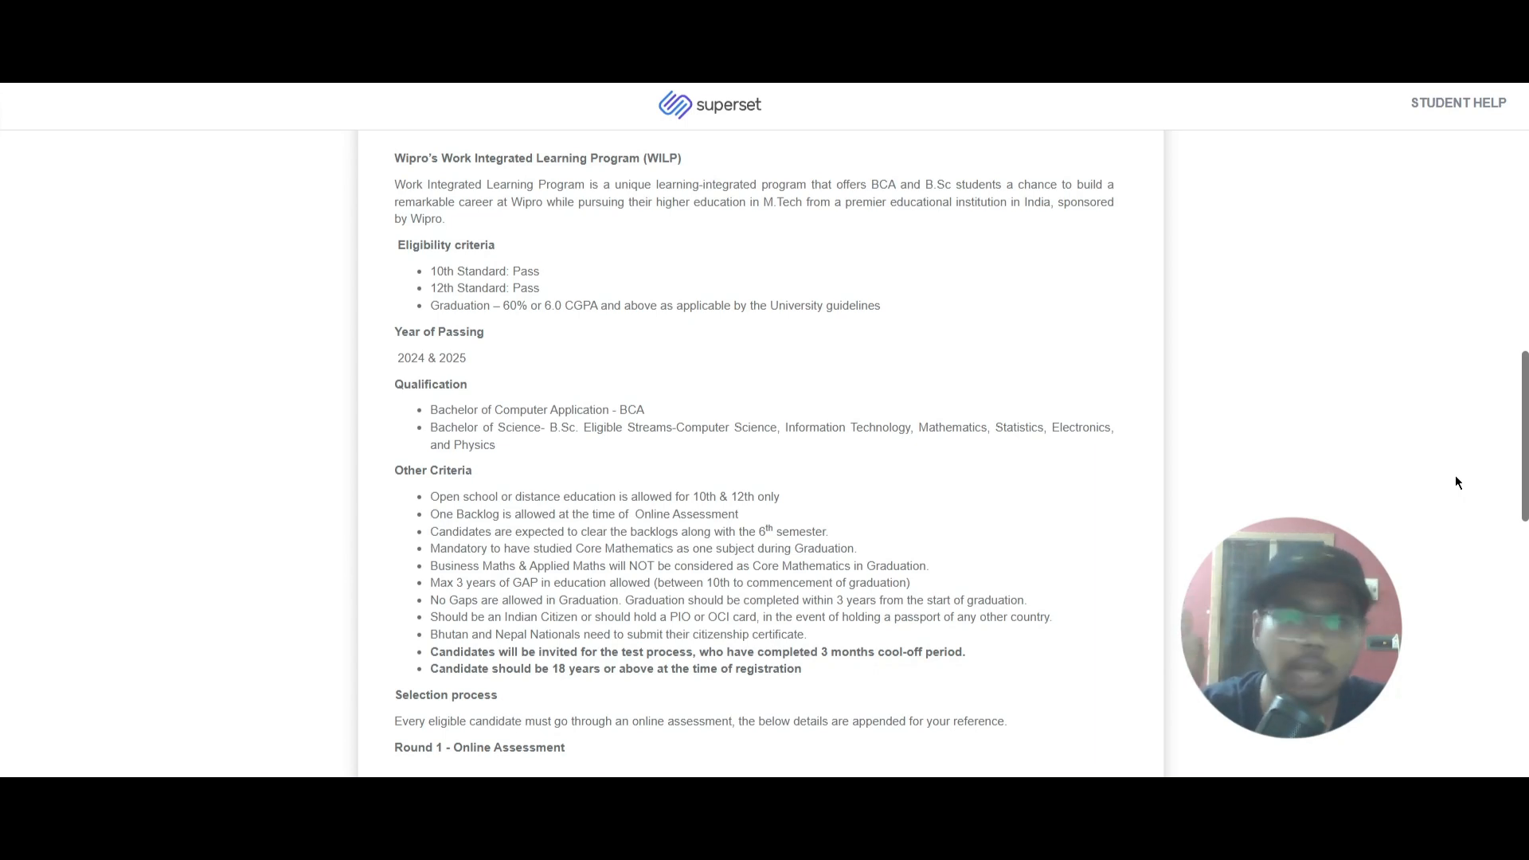
Scroll to Round 1 assessment sections, Rounds 2–3 and the 60-month service agreement.
{"action": "scroll", "scroll_direction": "down", "scroll_amount": 3}
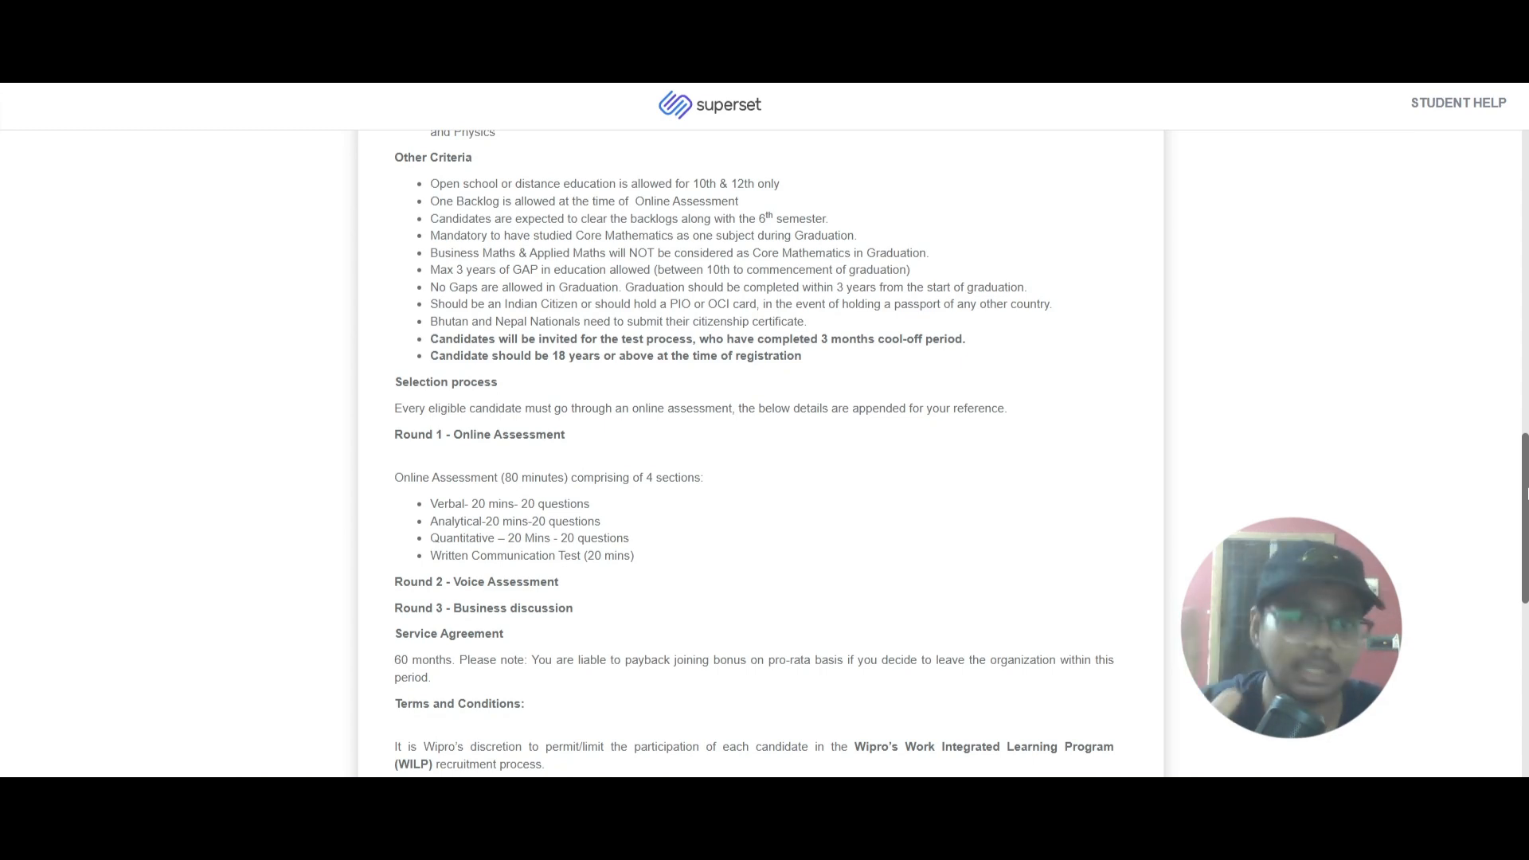
Scroll through terms covering the voice round, business discussion, LOI, pre-skilling training and email results.
{"action": "scroll", "scroll_direction": "down", "scroll_amount": 3}
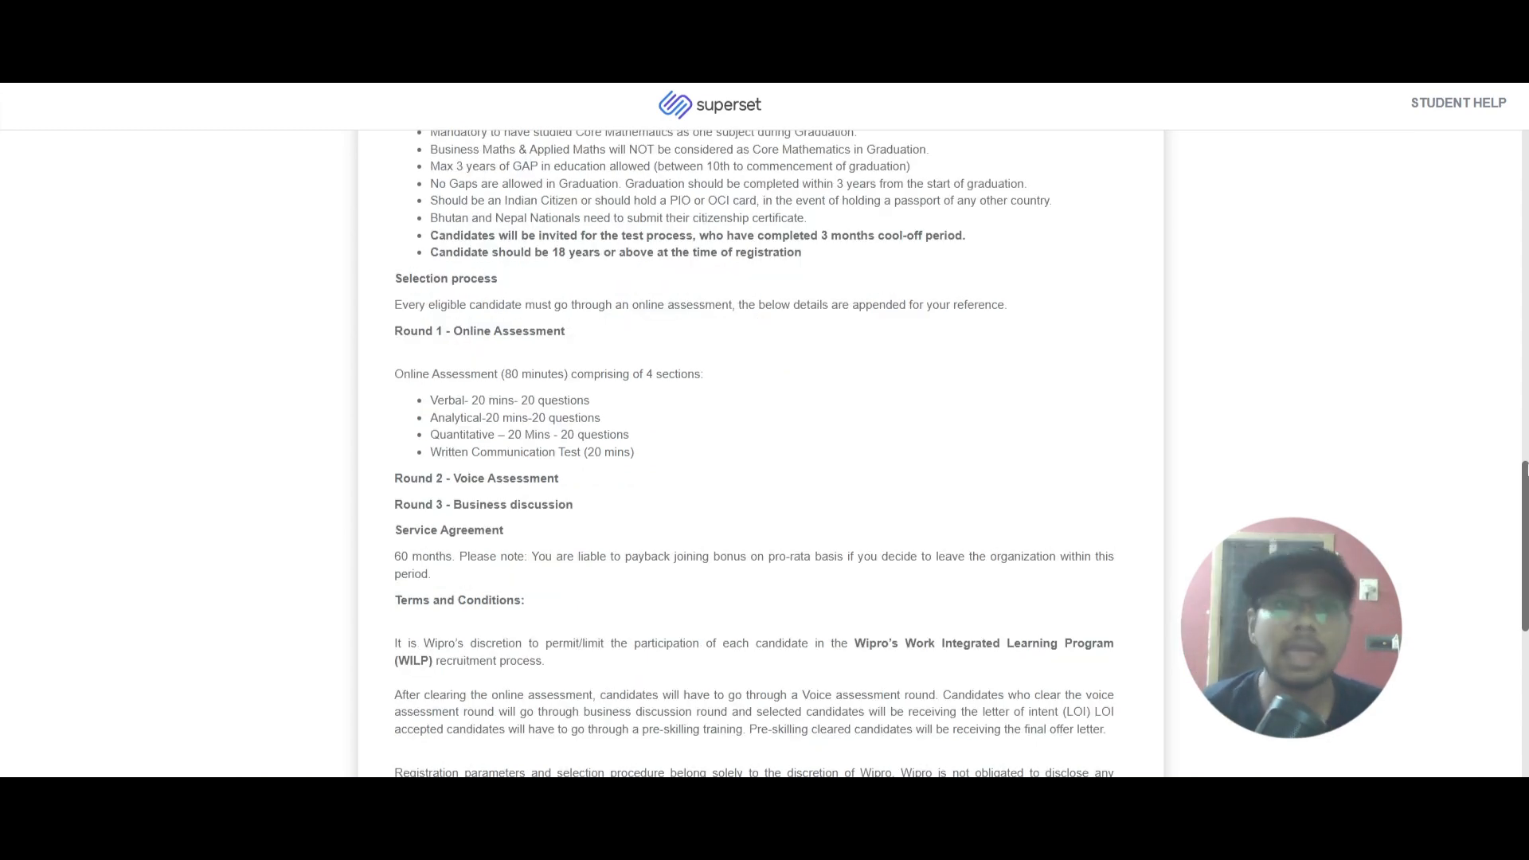
{"action": "scroll", "scroll_direction": "down", "scroll_amount": 3}
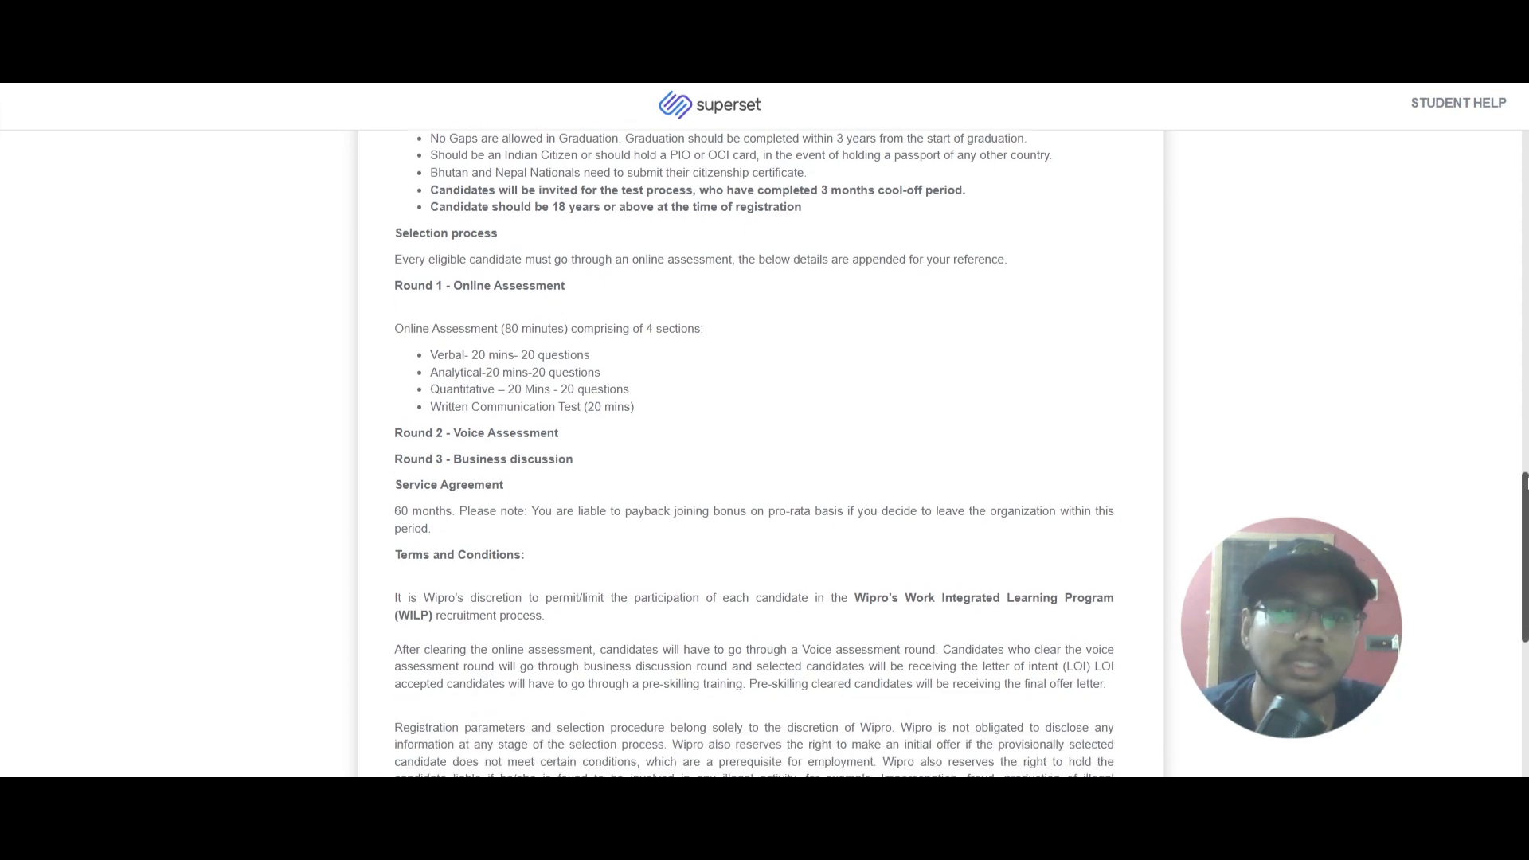
{"action": "scroll", "scroll_direction": "down", "scroll_amount": 3}
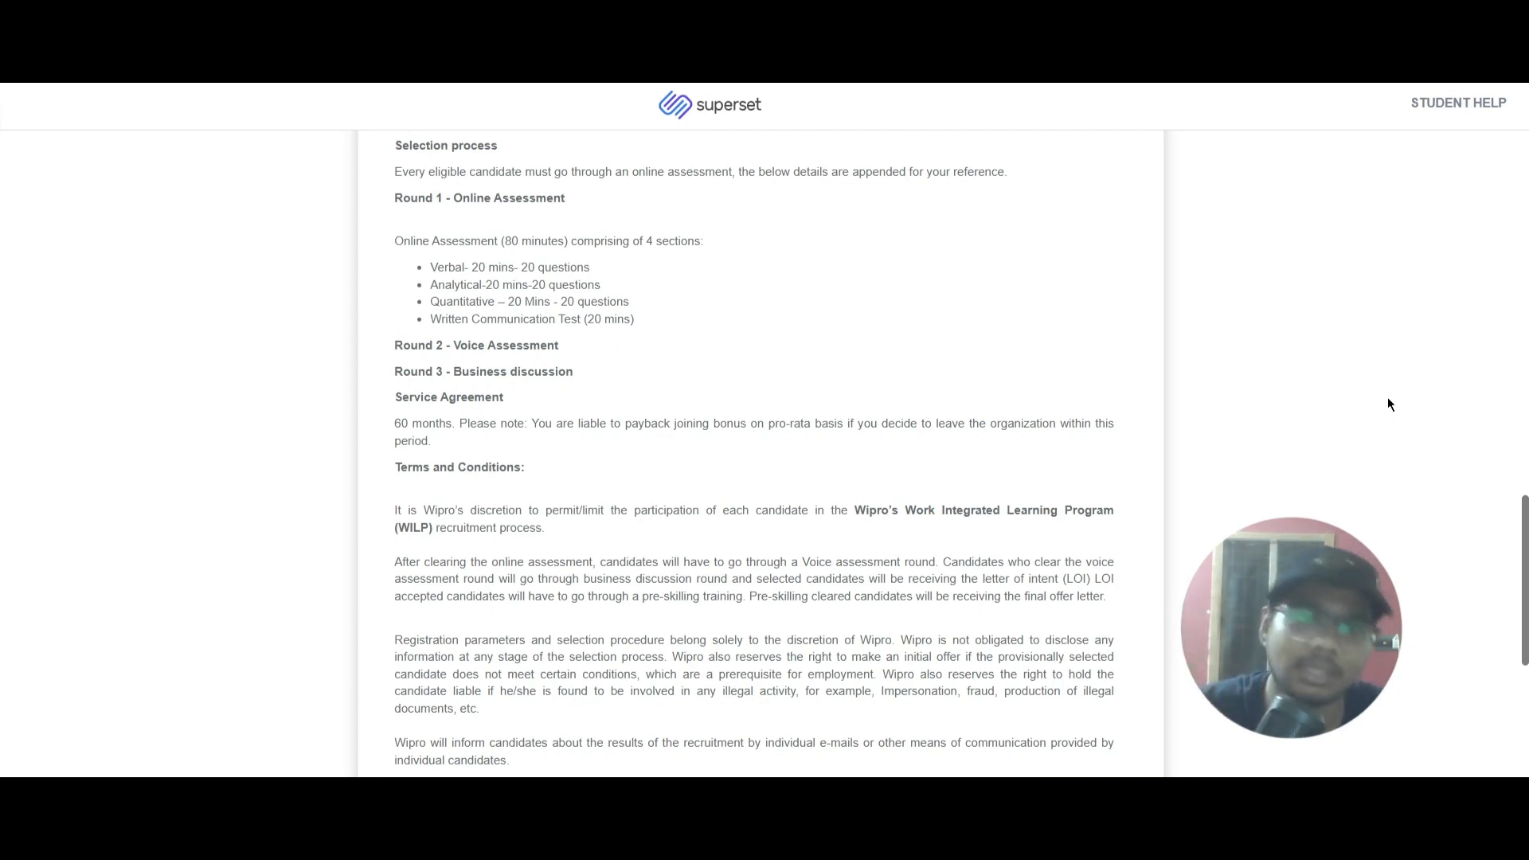
Scroll down to the malpractice clause, then back up to the deadline and Register Now button.
{"action": "scroll", "scroll_direction": "up", "scroll_amount": 3}
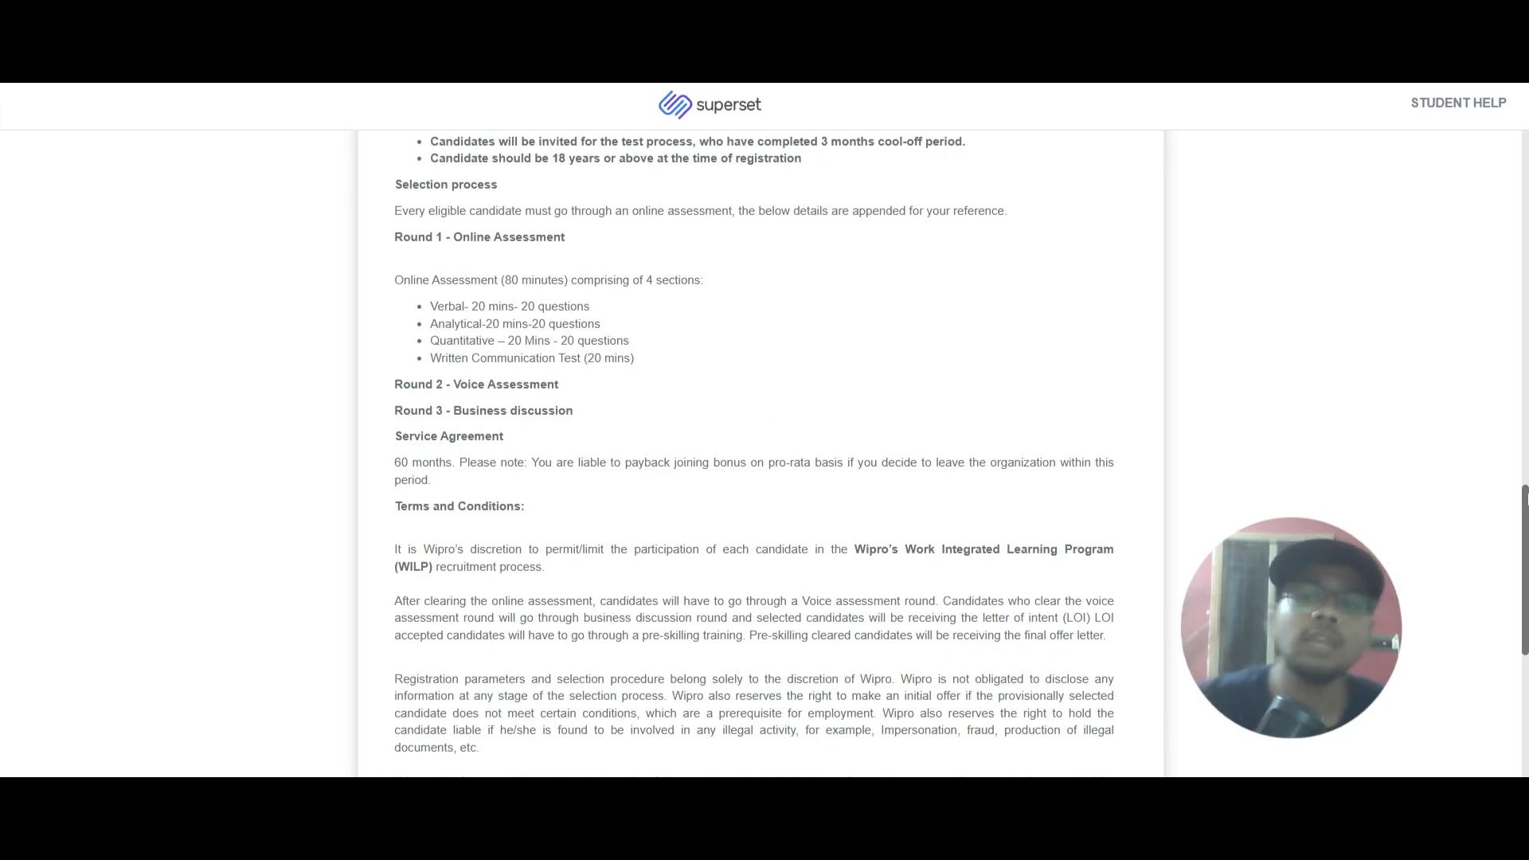
{"action": "scroll", "scroll_direction": "down", "scroll_amount": 3}
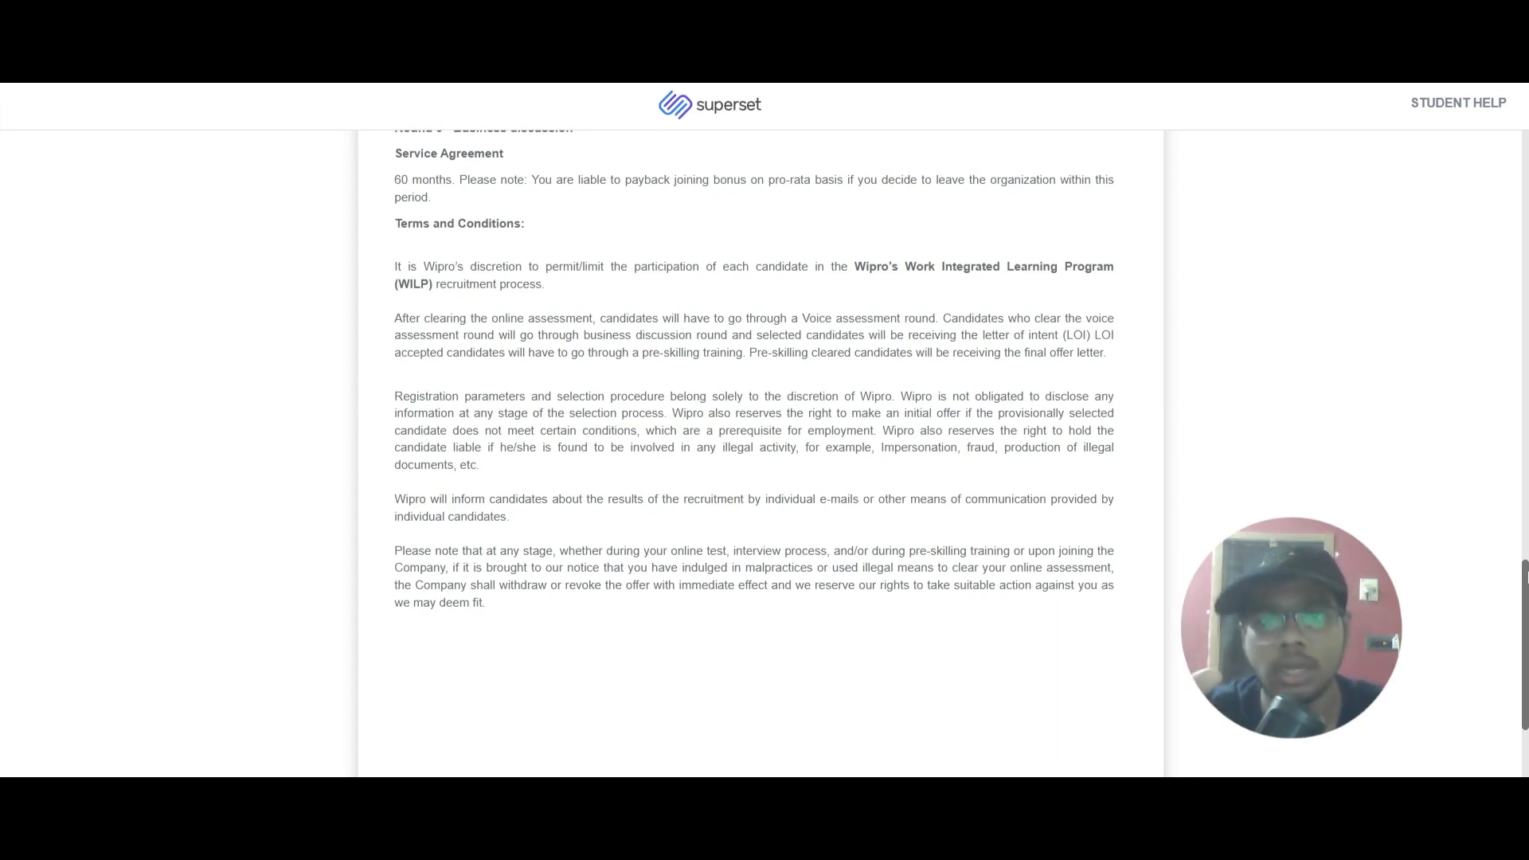
{"action": "scroll", "scroll_direction": "up", "scroll_amount": 3}
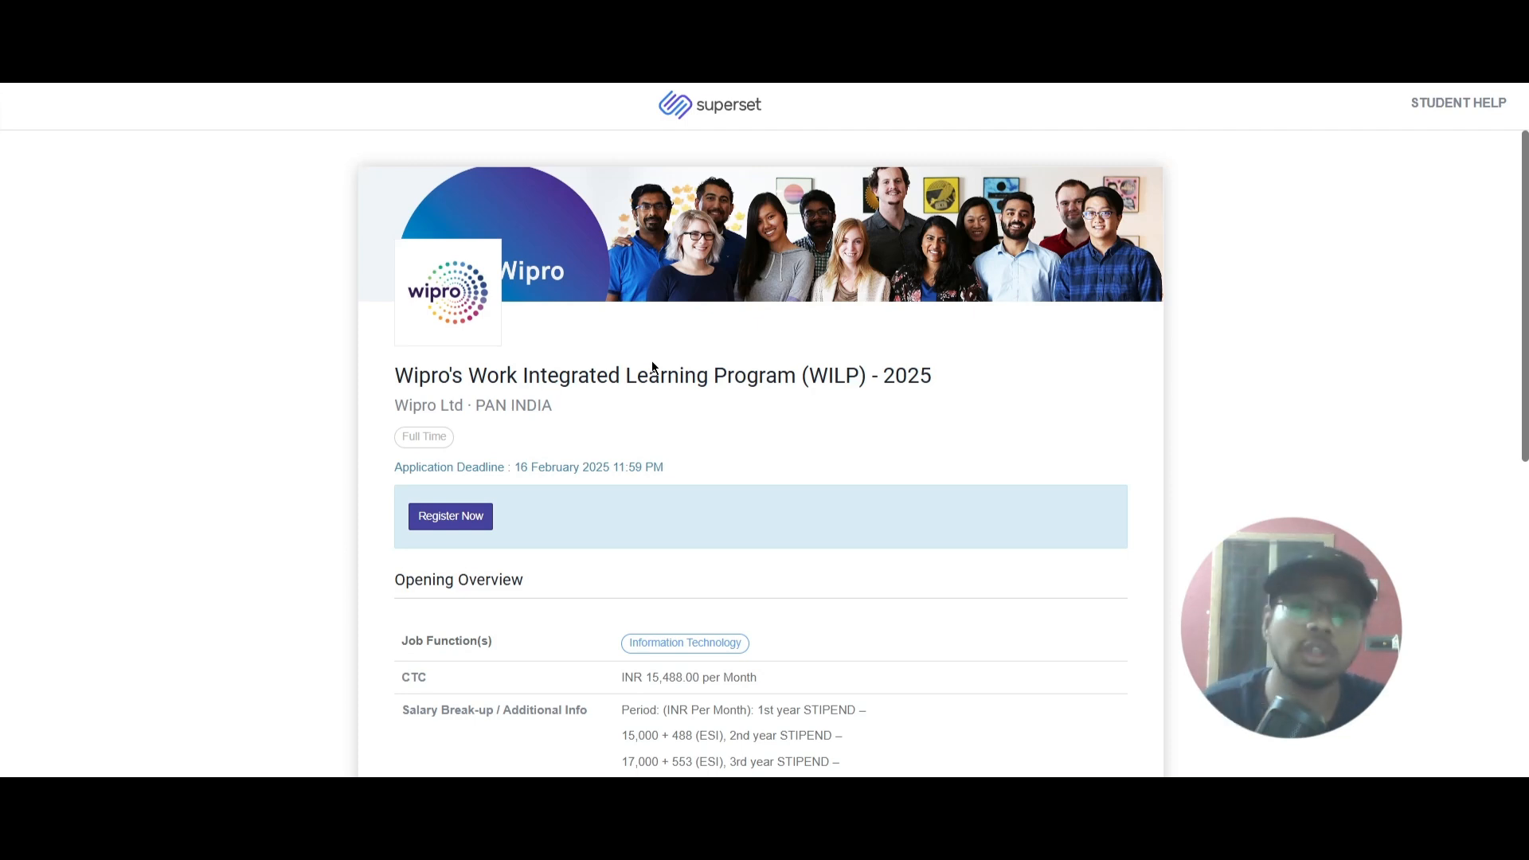
{"action": "scroll", "scroll_direction": "down", "scroll_amount": 3}
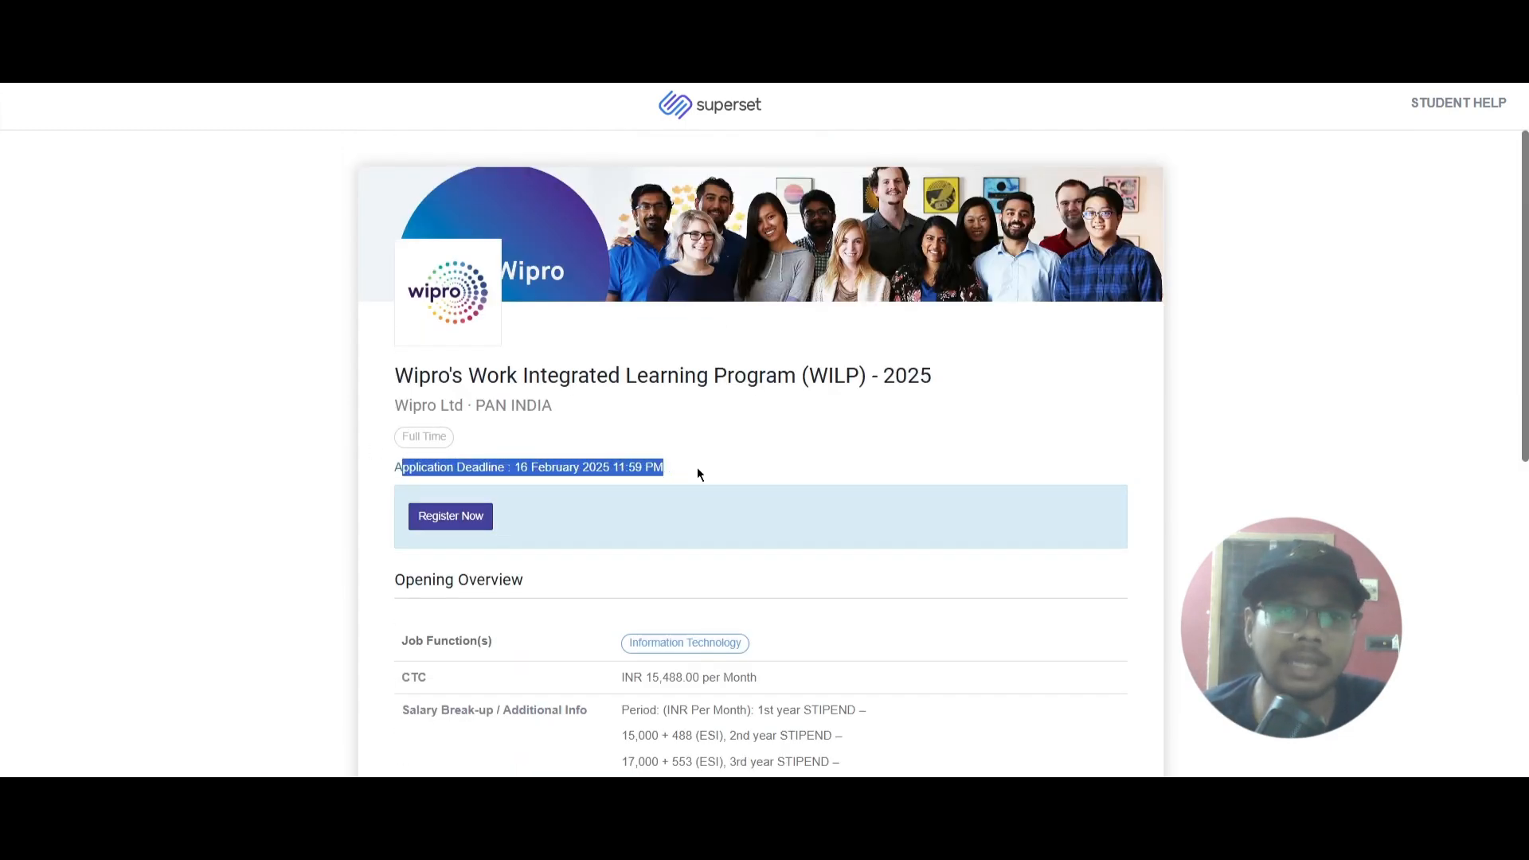
{"action": "left_click", "coordinate": [712, 470]}
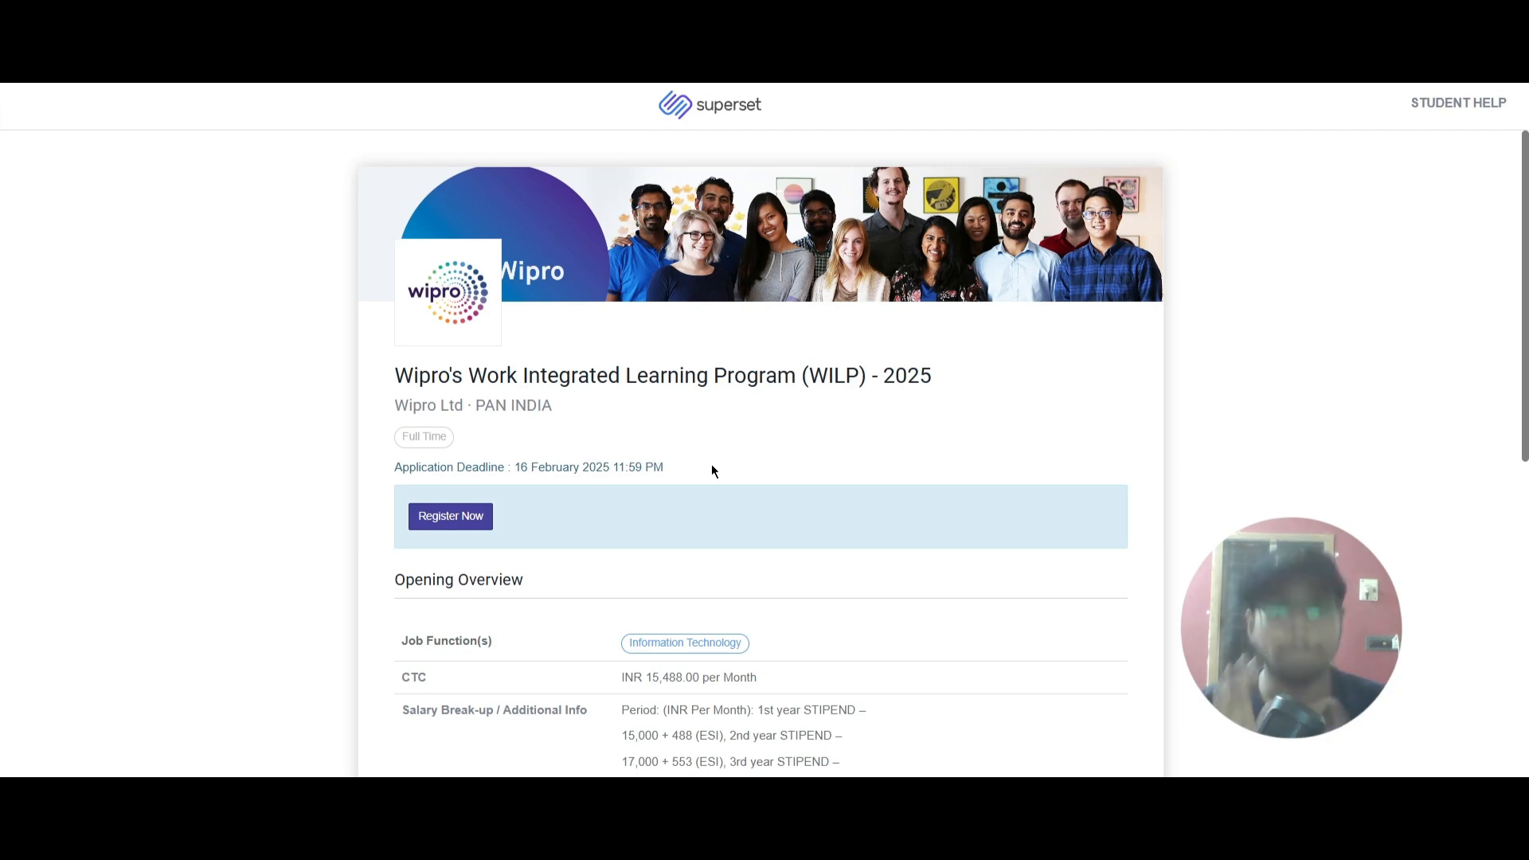